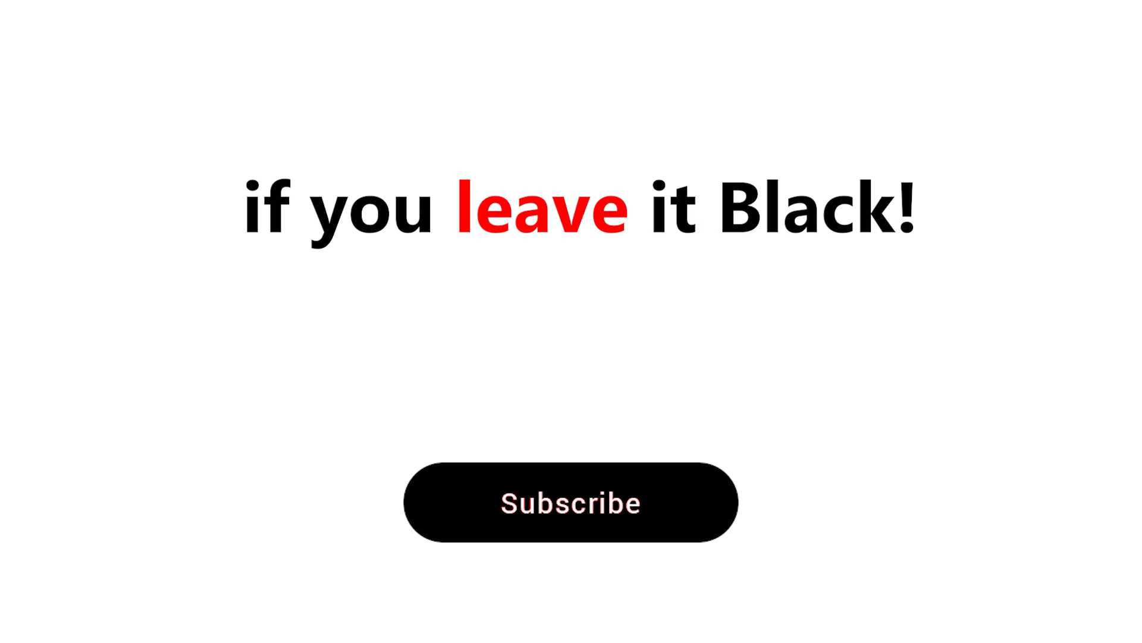
Change the black Subscribe button into the gray Subscribed button with the bell icon
left_click(570, 502)
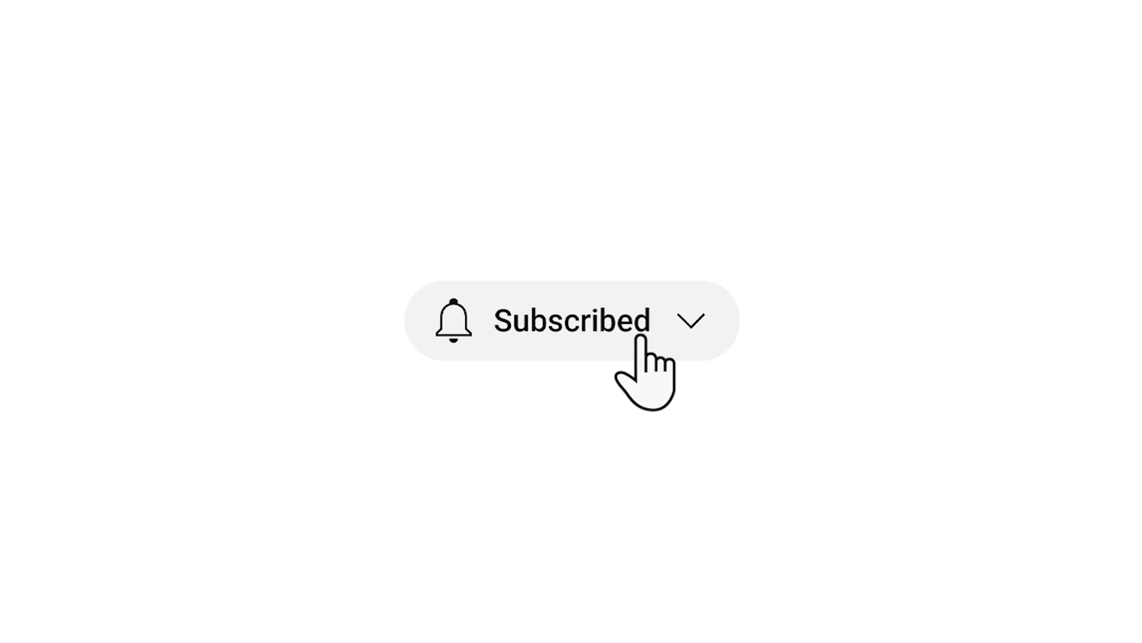